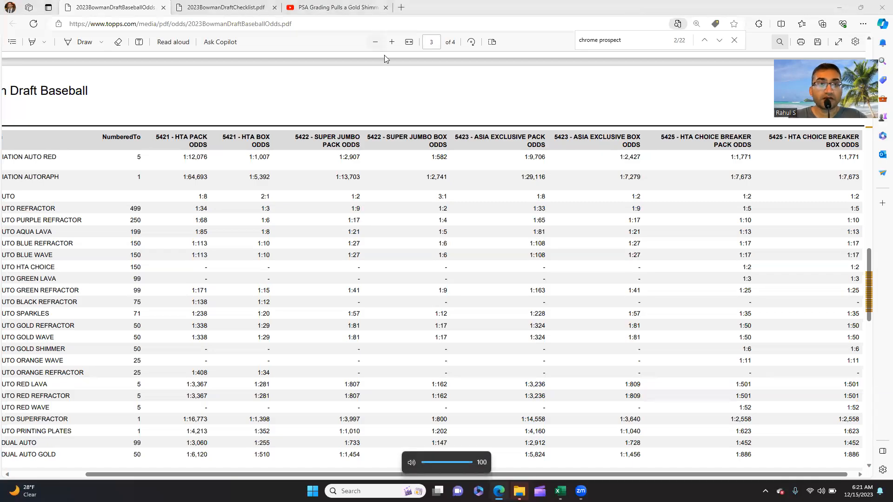
# - Switch from the odds PDF to the PSA Gold Shimmer autograph pull YouTube Short
pyautogui.click(336, 7)
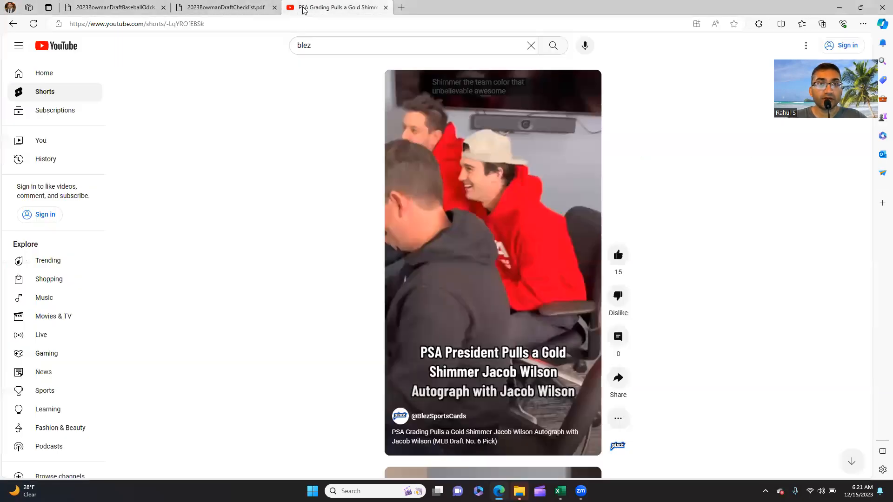
# - Play the Jacob Wilson Gold Shimmer Short with sound, then return to the 2023 Bowman Draft checklist PDF
pyautogui.click(493, 250)
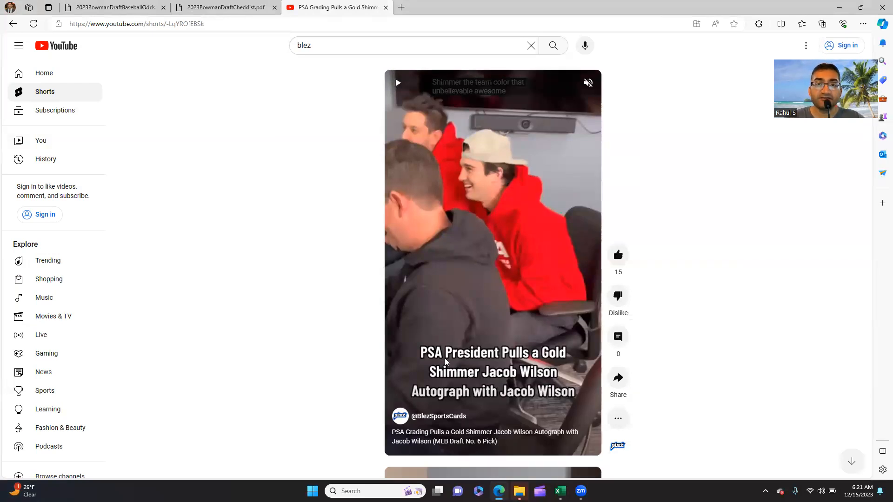
pyautogui.moveTo(456, 211)
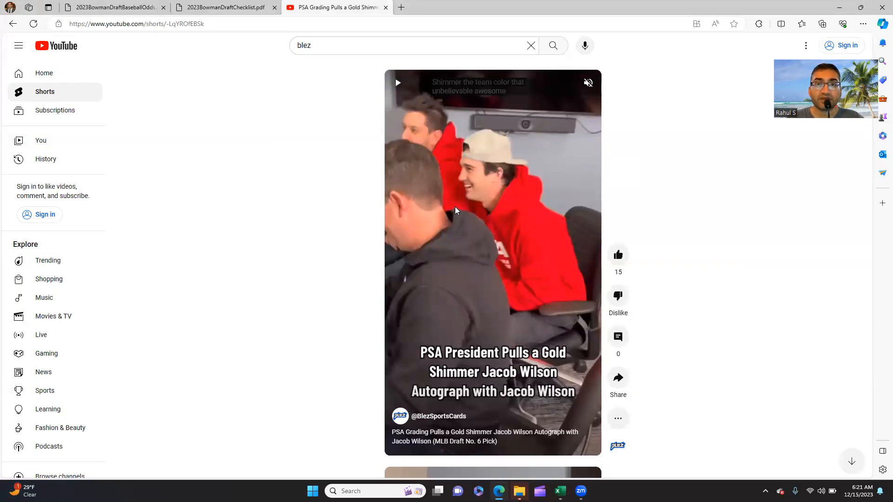
pyautogui.moveTo(635, 156)
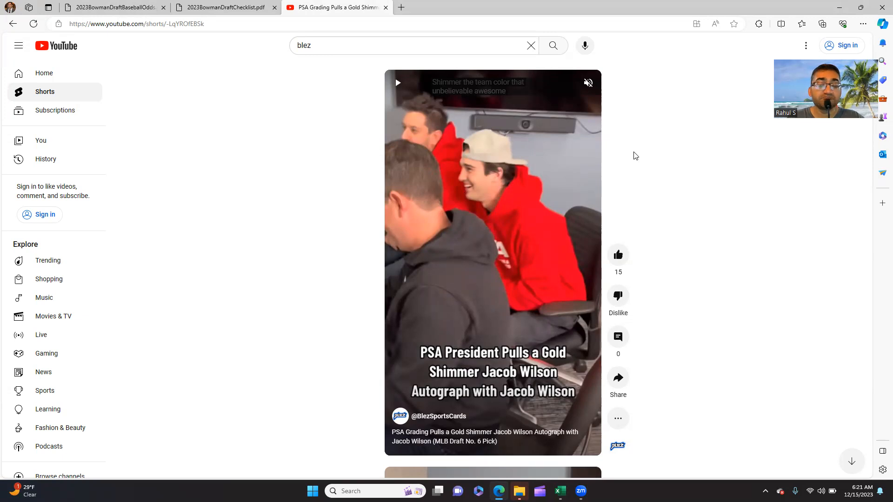
pyautogui.moveTo(568, 230)
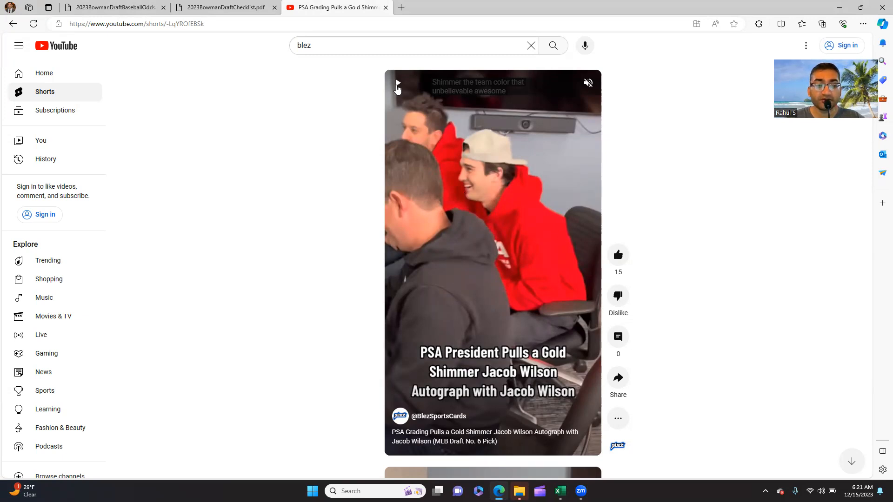
pyautogui.click(588, 83)
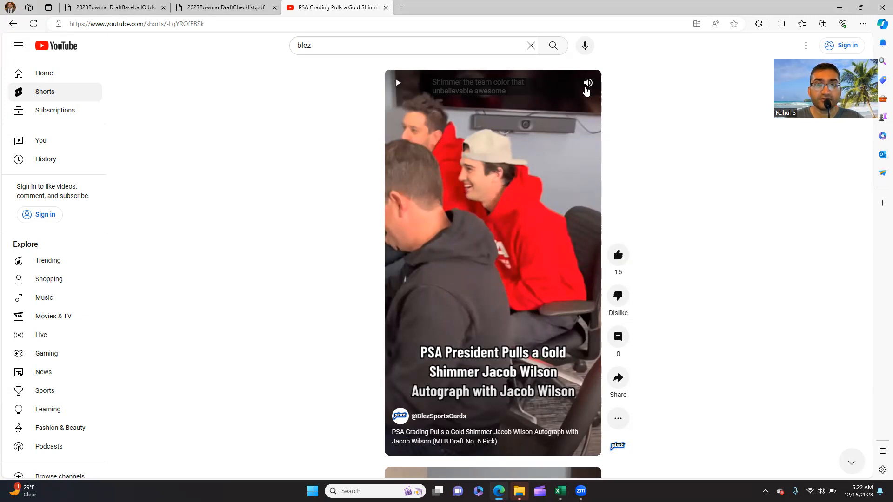
pyautogui.click(397, 83)
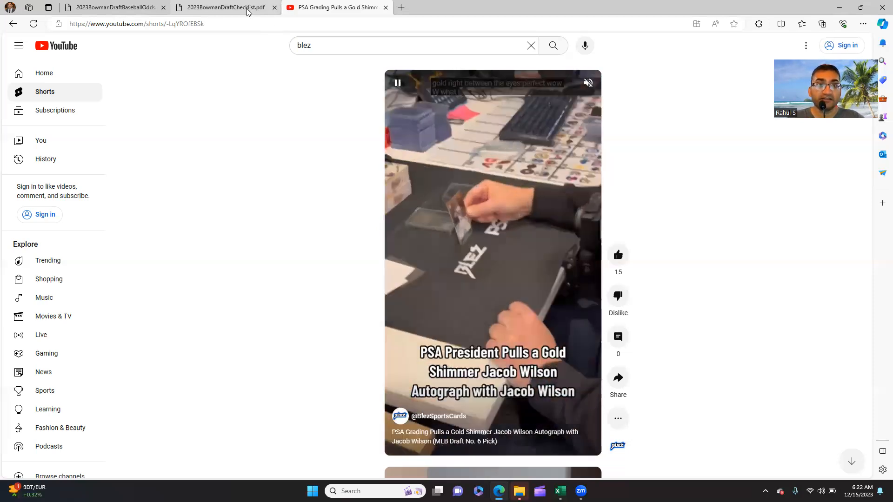
pyautogui.click(223, 8)
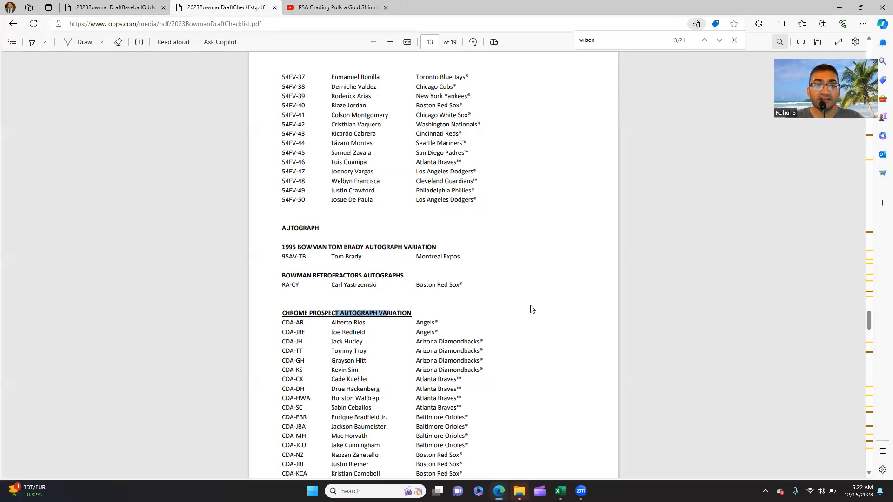
pyautogui.moveTo(513, 298)
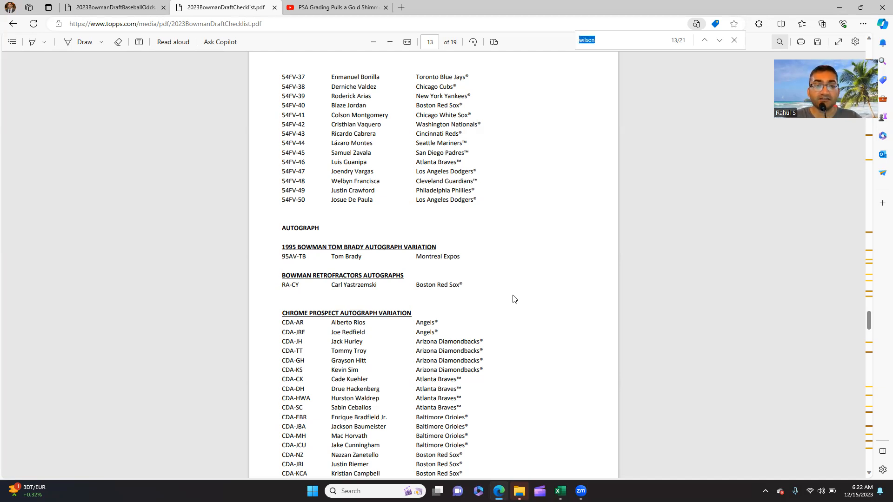
# - Step through the Wilson matches in the checklist, then start a new search for CDA card codes
pyautogui.click(719, 40)
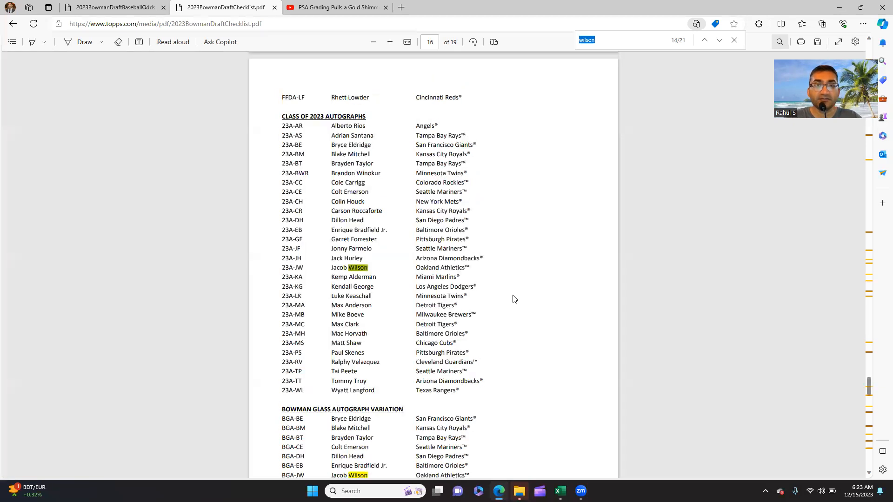
pyautogui.click(719, 40)
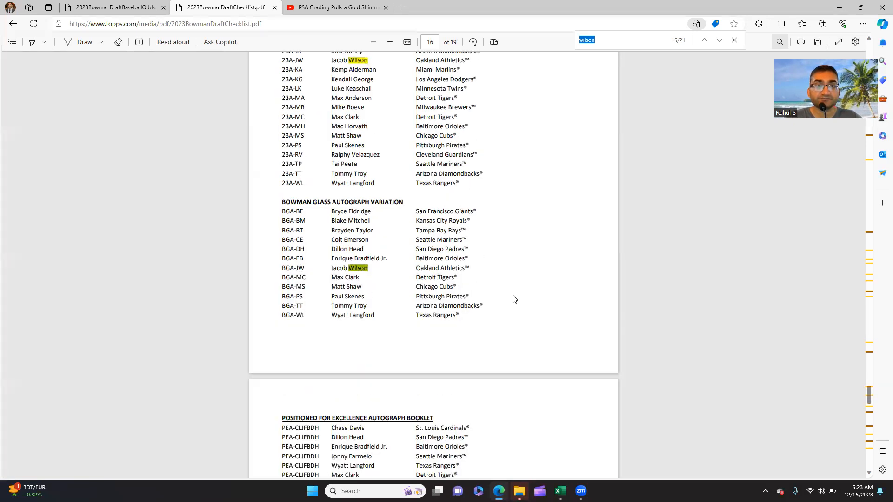
pyautogui.click(719, 40)
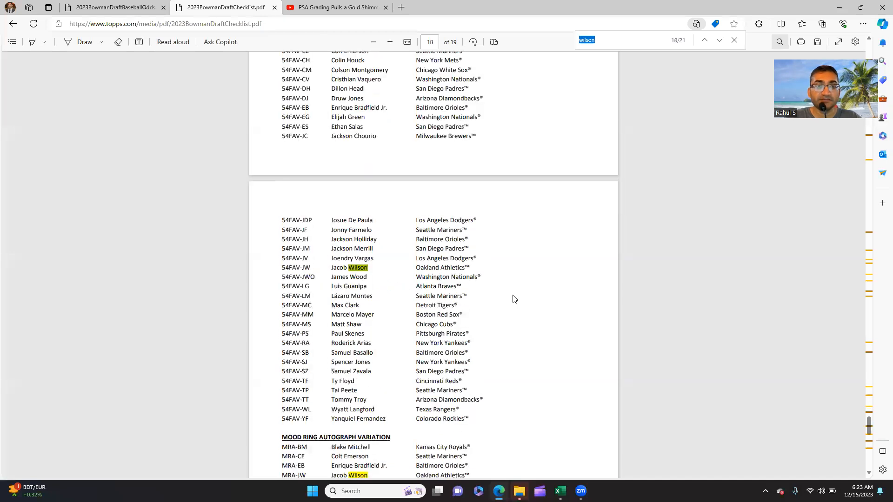
pyautogui.write('c')
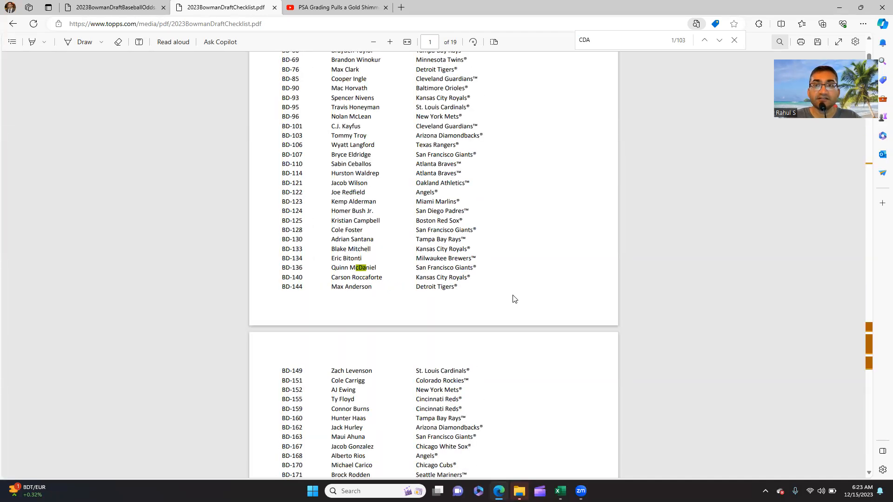
# - Locate and highlight Jacob Wilson's CDA-JWI entry in the Chrome Prospect Autograph Variation list on page 14
pyautogui.click(720, 40)
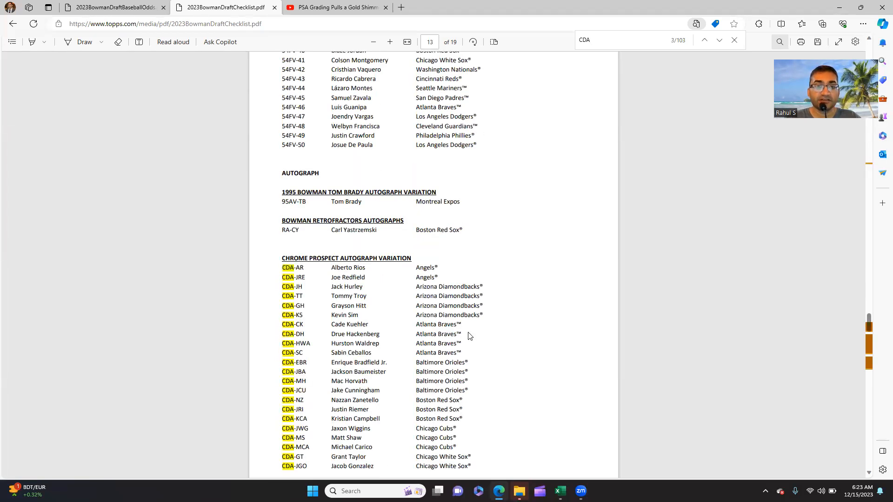
pyautogui.scroll(-3)
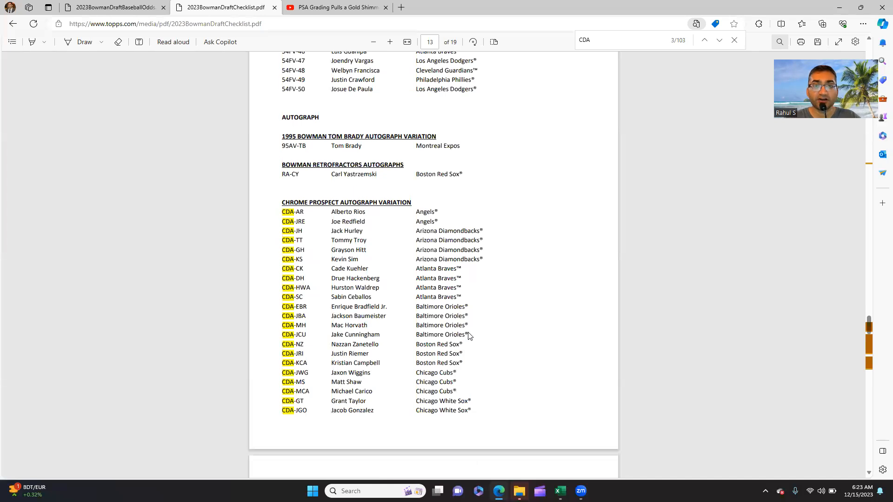
pyautogui.scroll(-3)
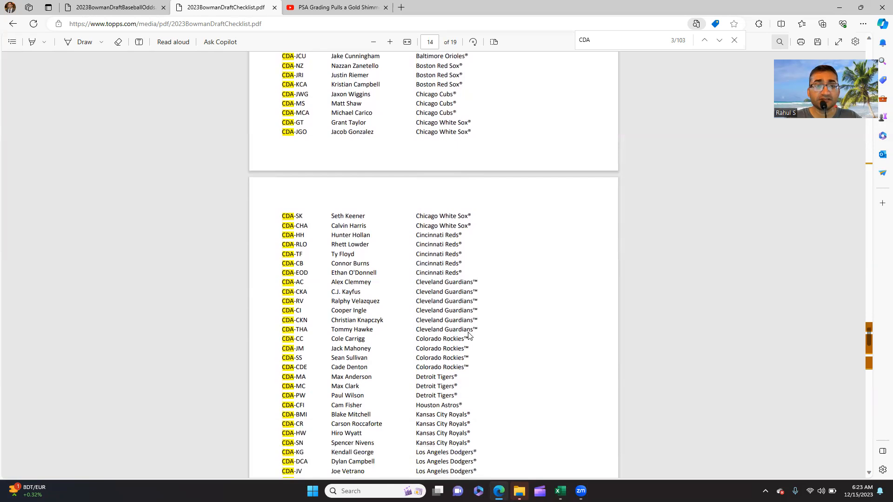
pyautogui.scroll(-3)
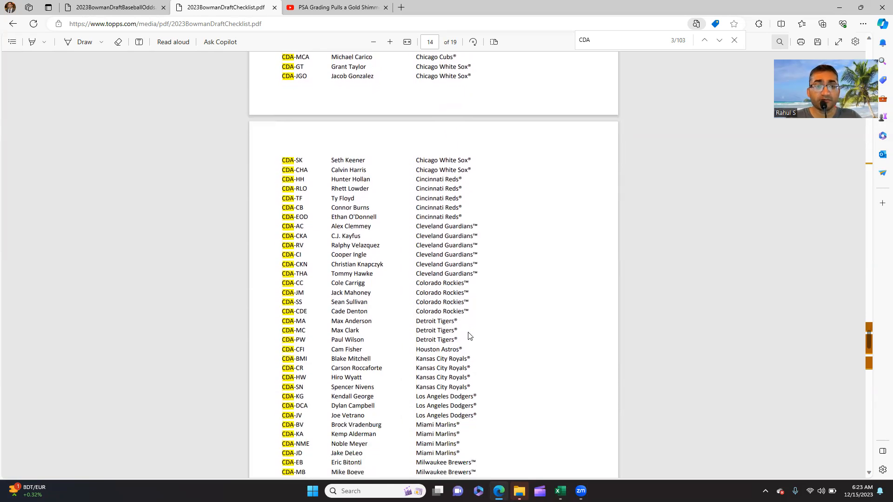
pyautogui.scroll(-3)
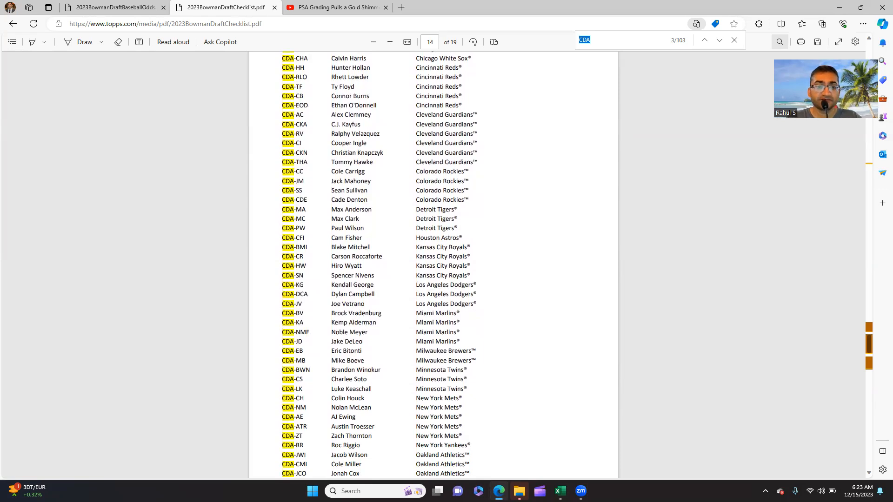
pyautogui.click(308, 455)
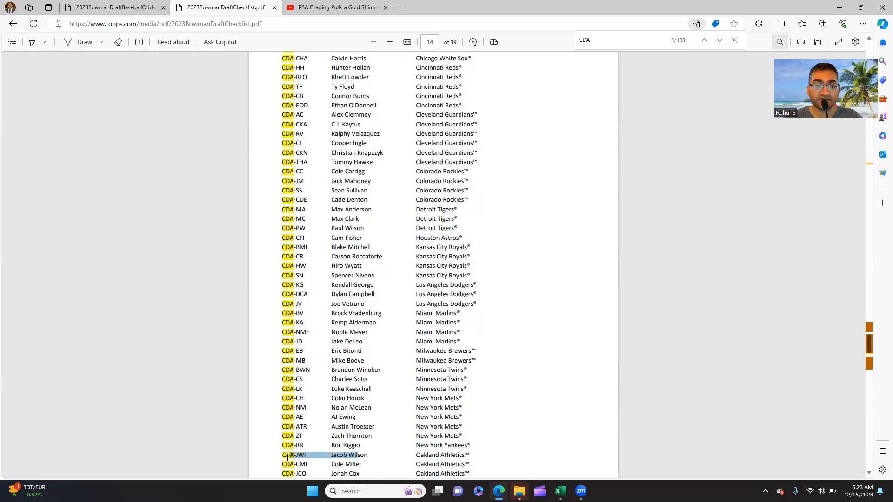
pyautogui.rightClick(294, 455)
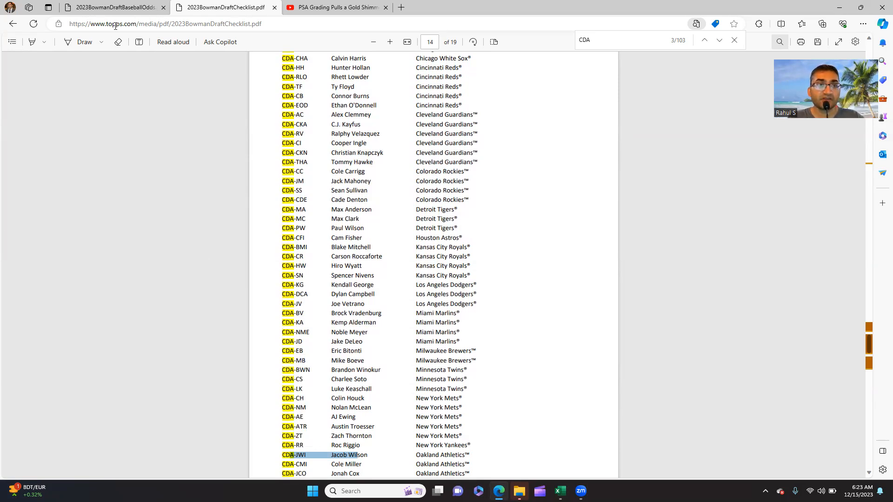
# - Back in the odds PDF, highlight the Gold Shimmer row's 1:6 HTA Choice Breaker pack odds
pyautogui.click(111, 6)
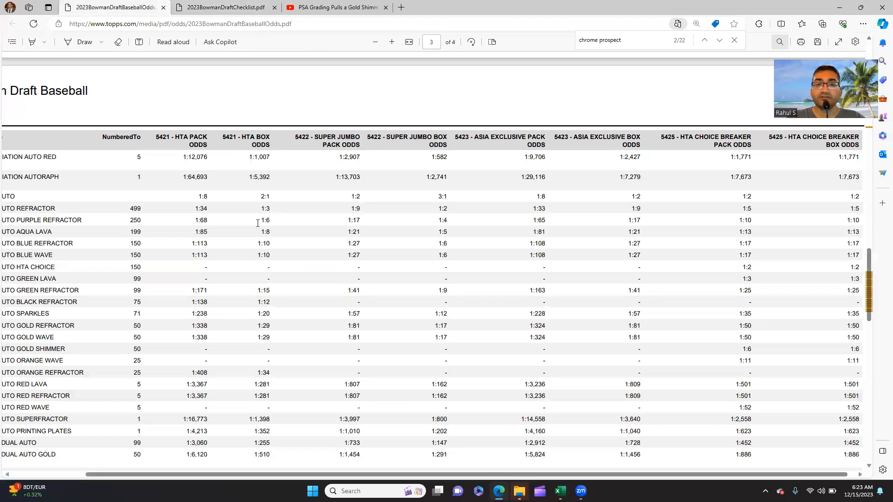
pyautogui.moveTo(253, 257)
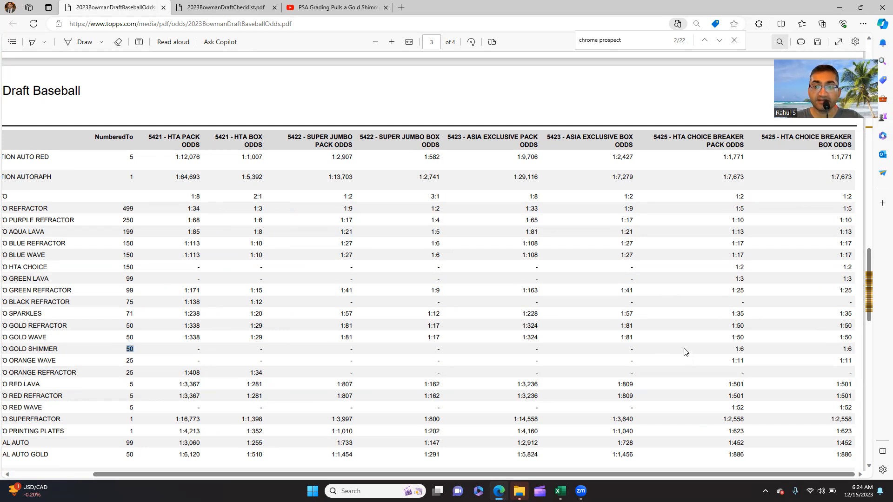
pyautogui.moveTo(319, 351)
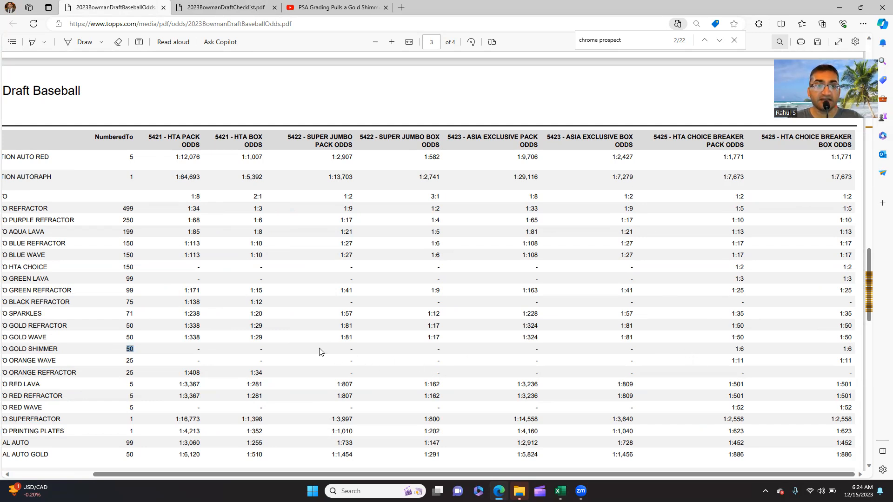
pyautogui.moveTo(194, 357)
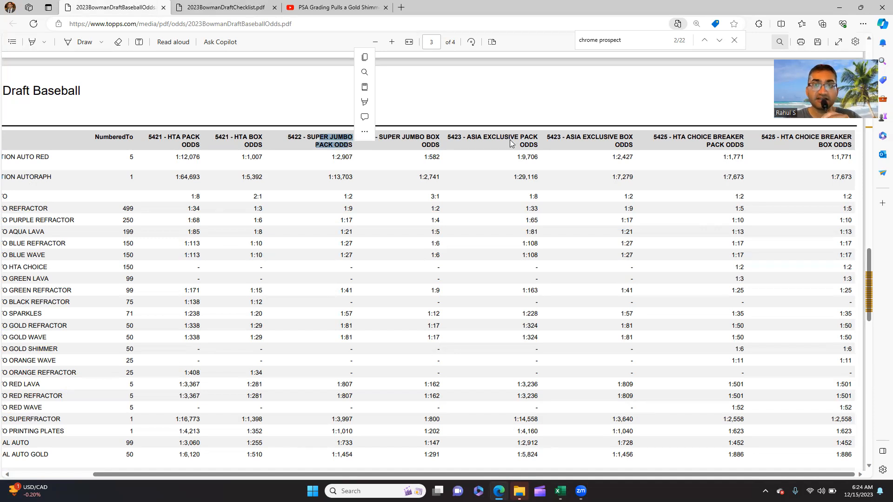
pyautogui.click(511, 141)
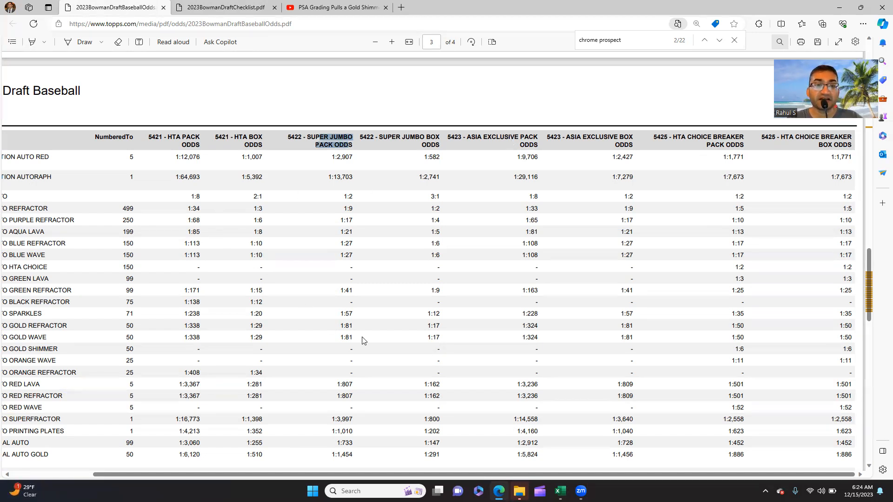
pyautogui.moveTo(691, 130)
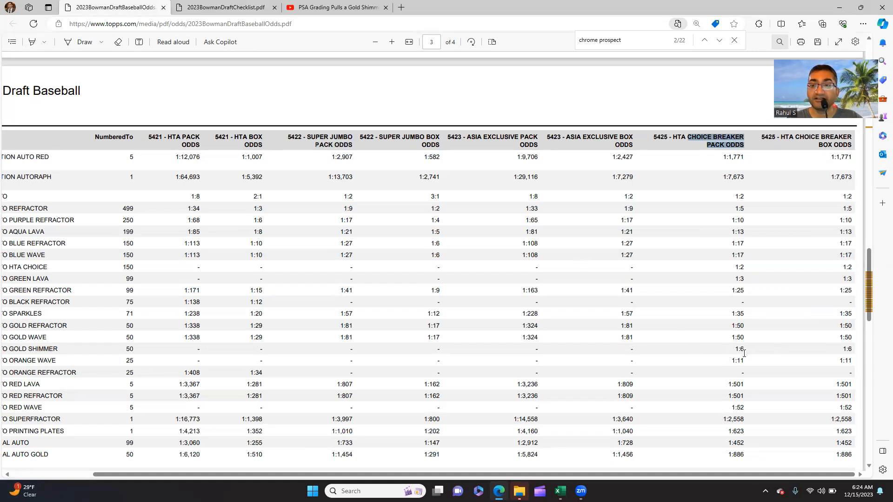
pyautogui.doubleClick(740, 349)
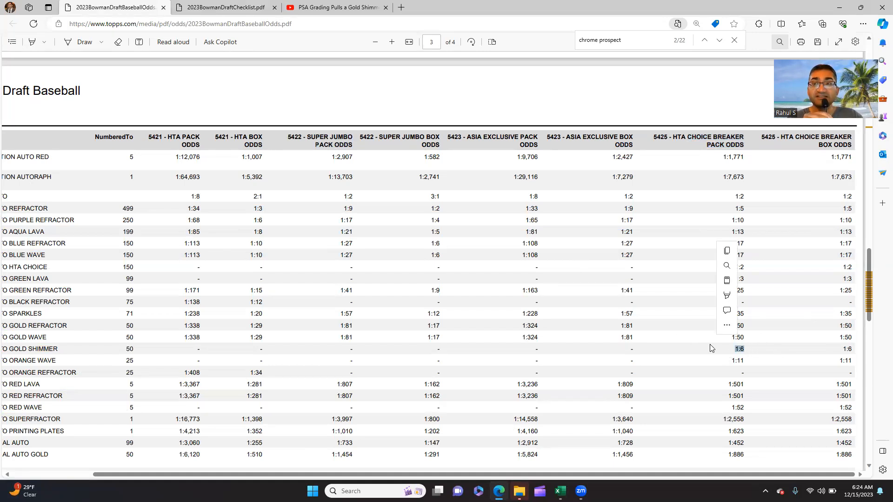